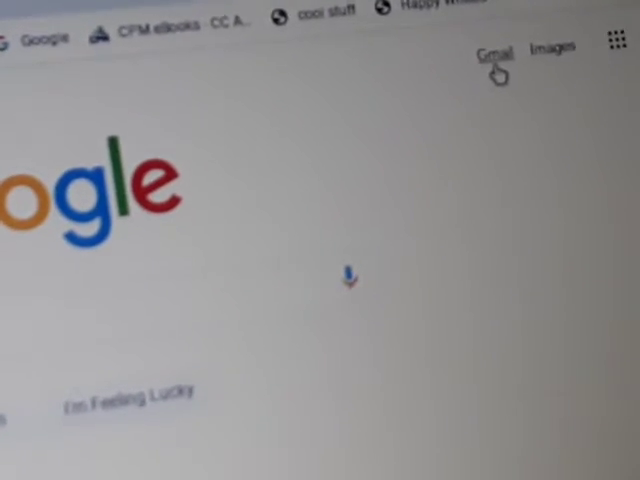
pyautogui.click(616, 38)
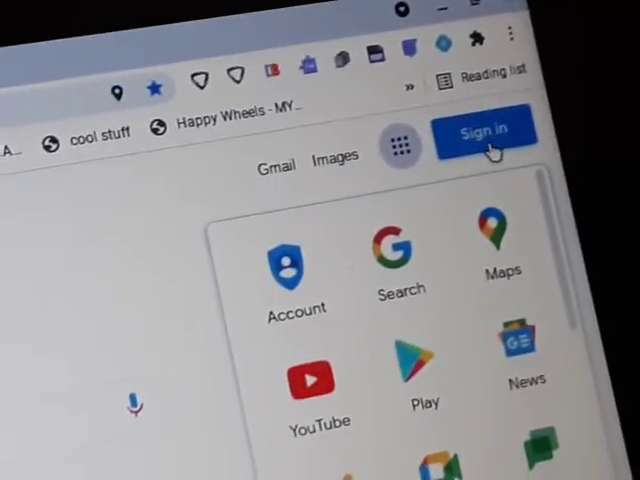
pyautogui.click(400, 146)
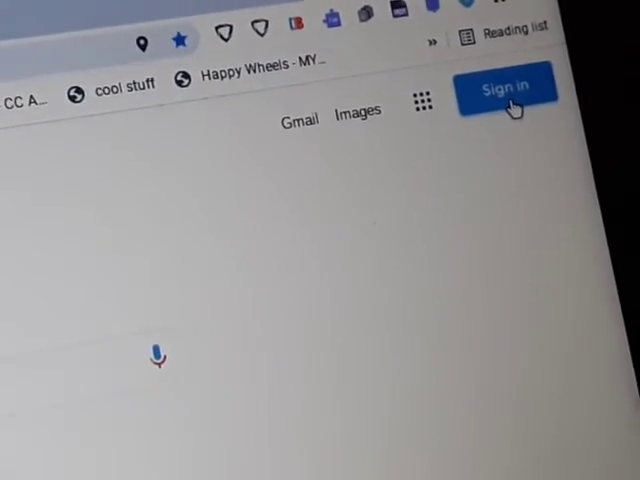